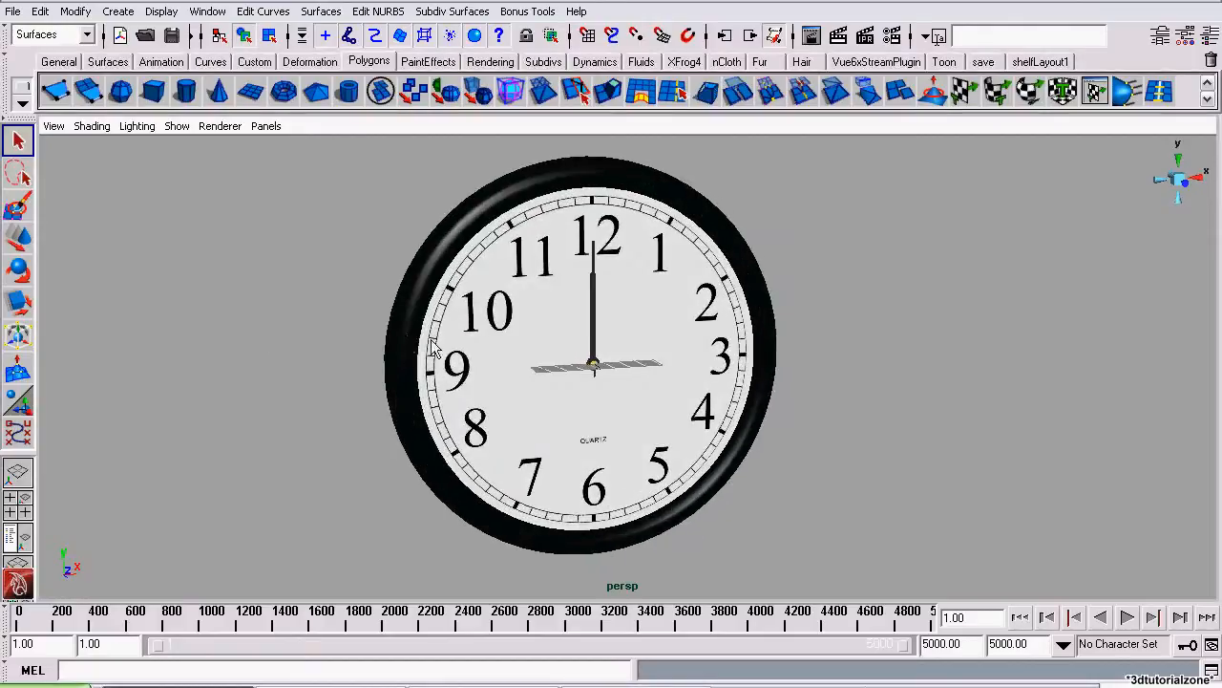
mouse_move(405, 336)
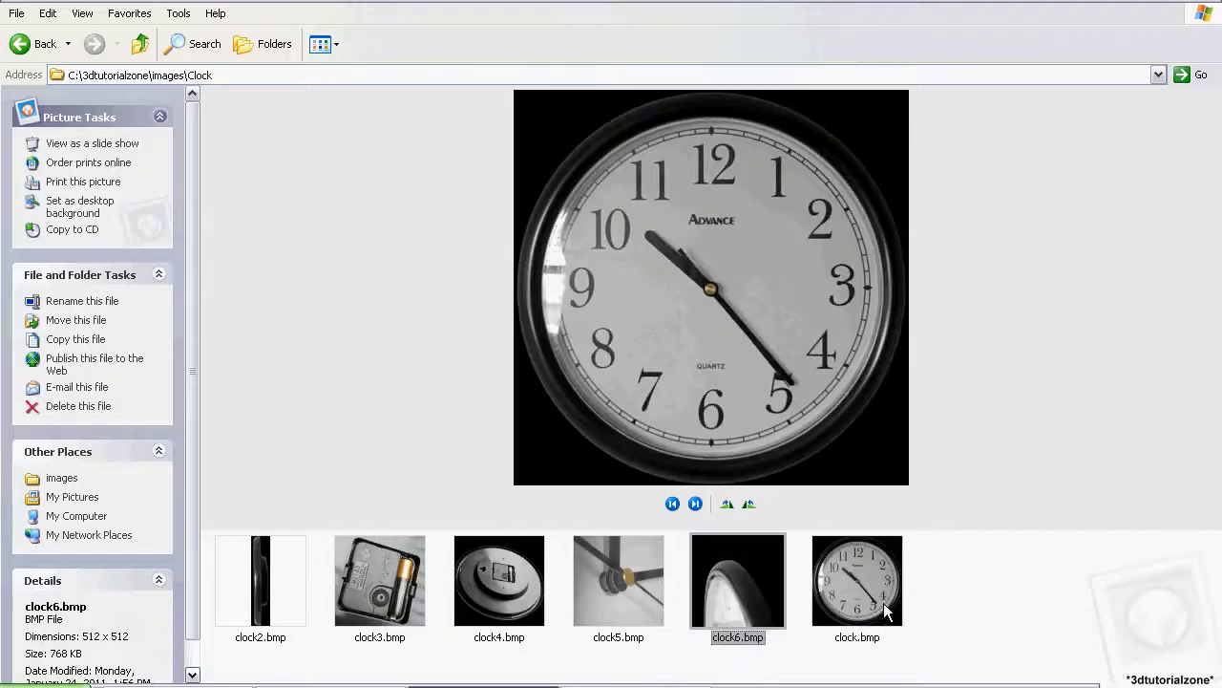
Preview the back-view clock4.bmp and side-view clock2.bmp reference photos in the Clock folder.
left_click(499, 581)
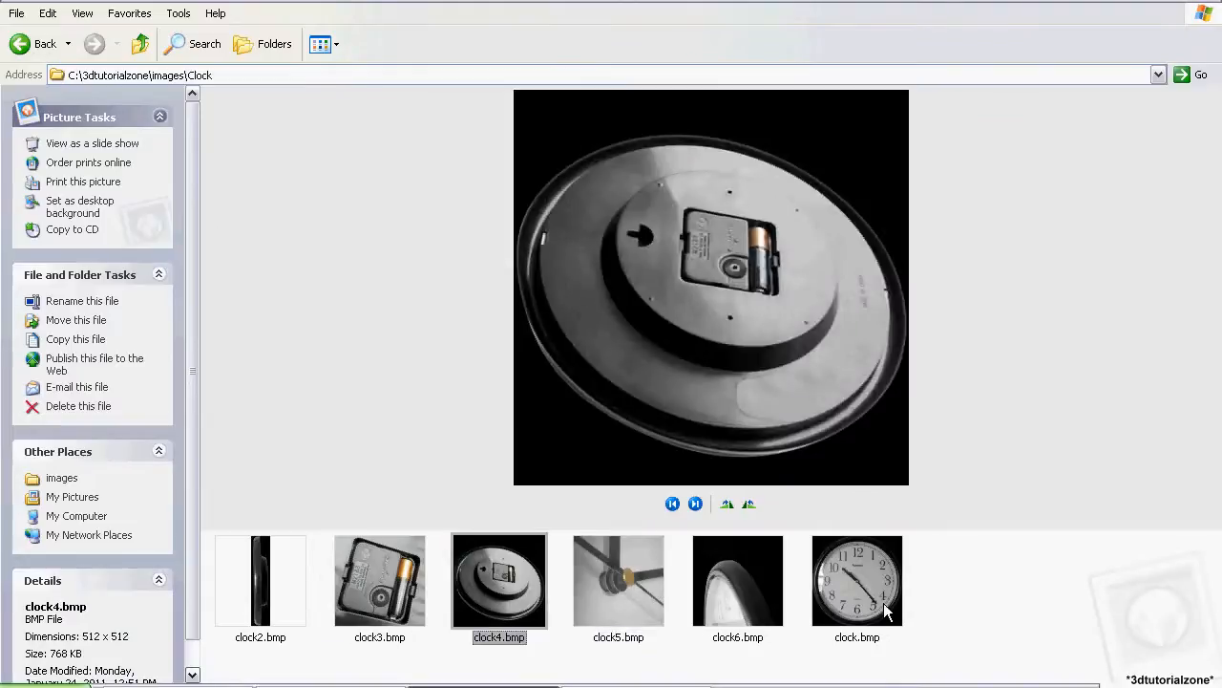
left_click(260, 581)
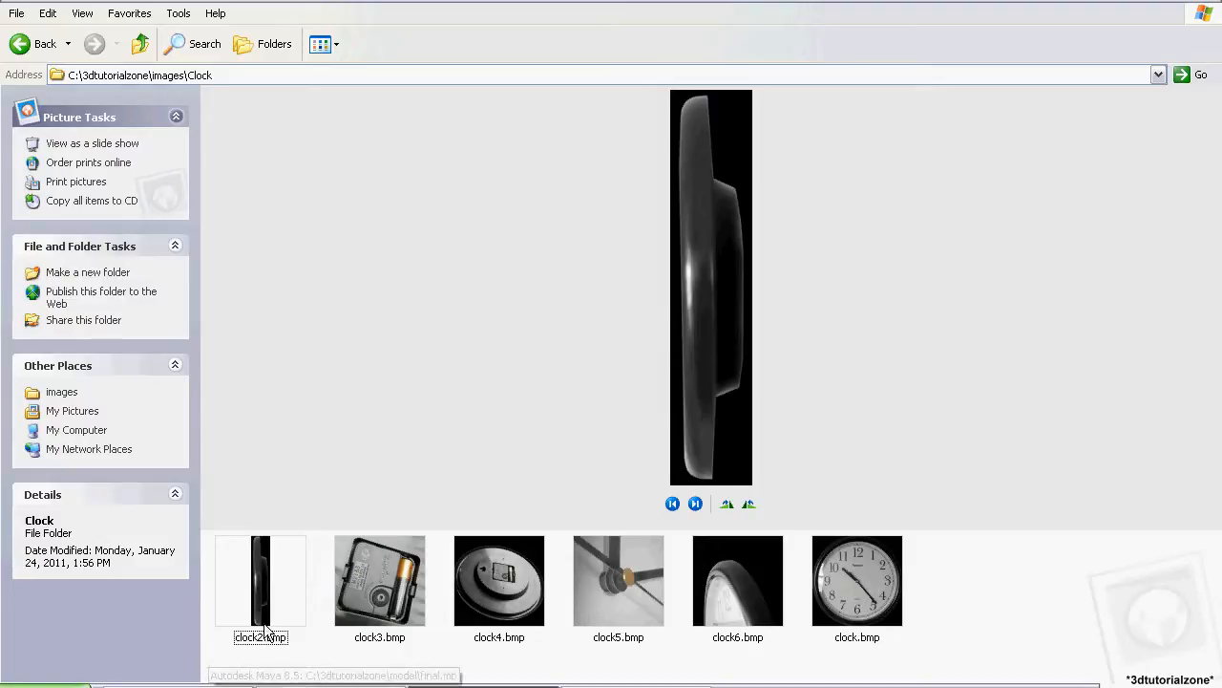
left_click(260, 583)
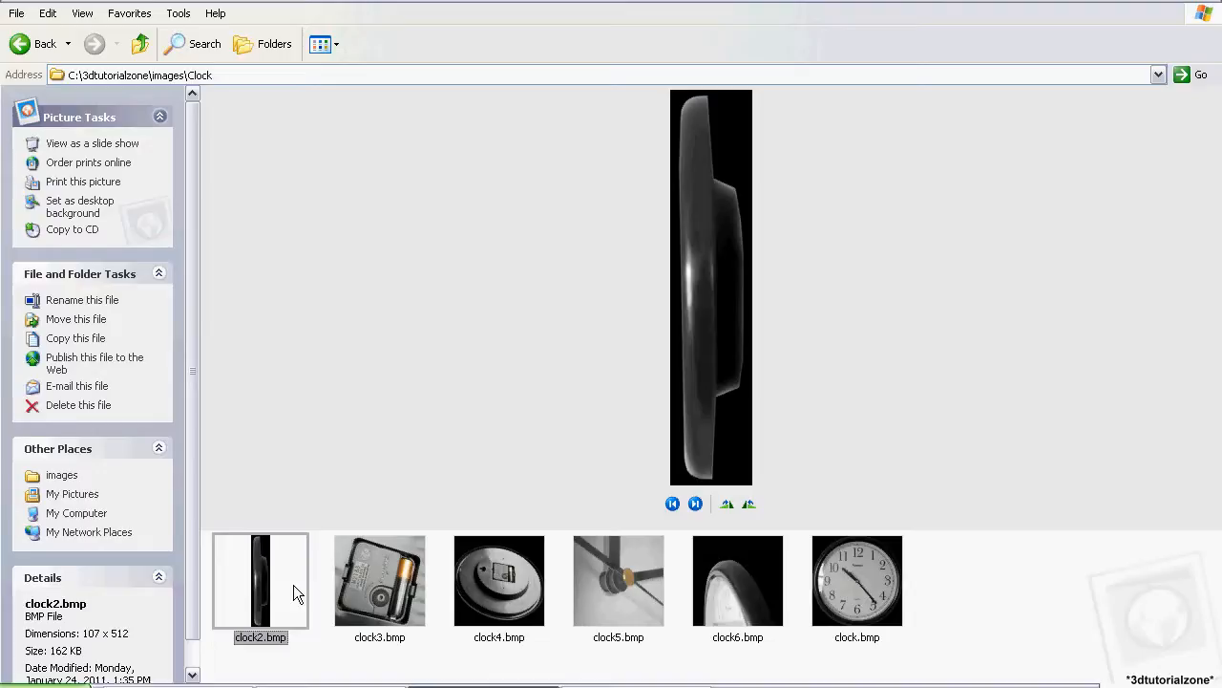
left_click(856, 581)
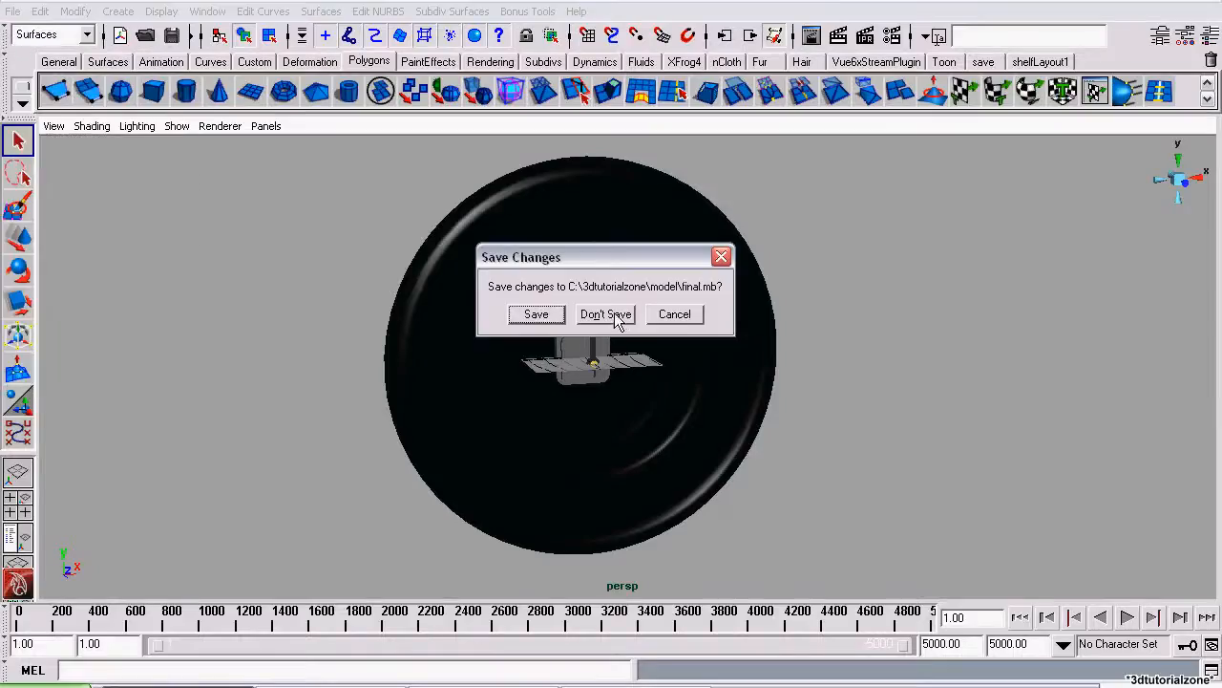
Discard the clock scene's changes and begin a new empty scene.
left_click(606, 314)
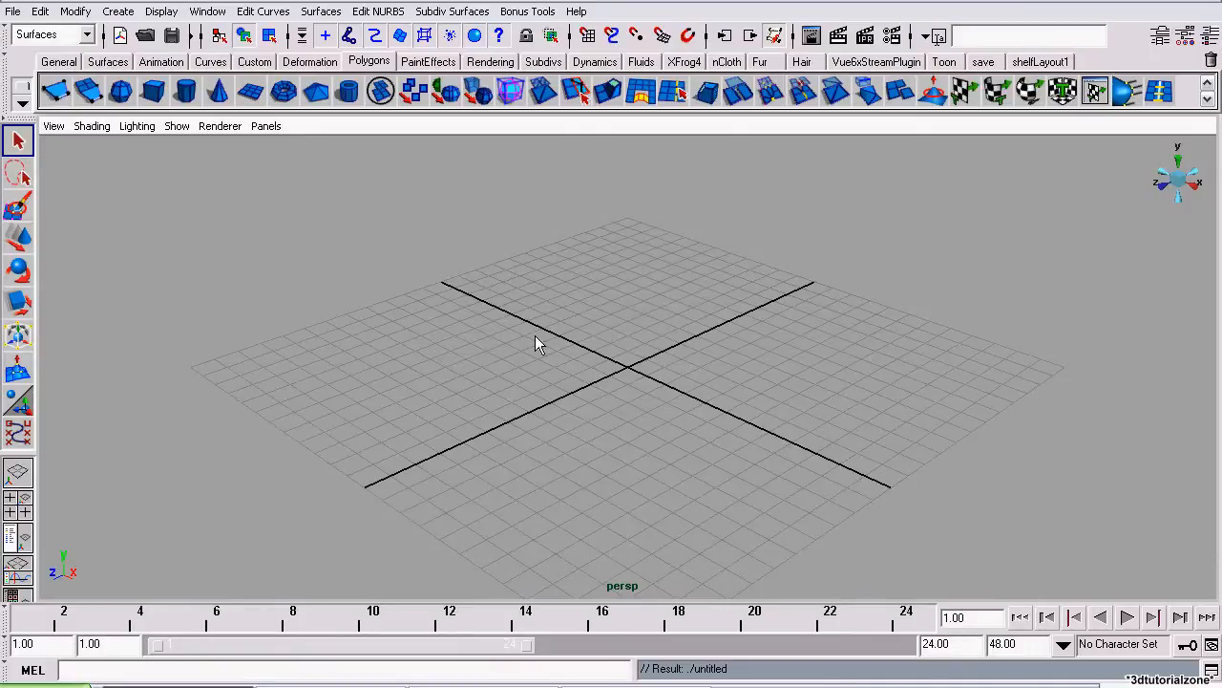
mouse_move(427, 313)
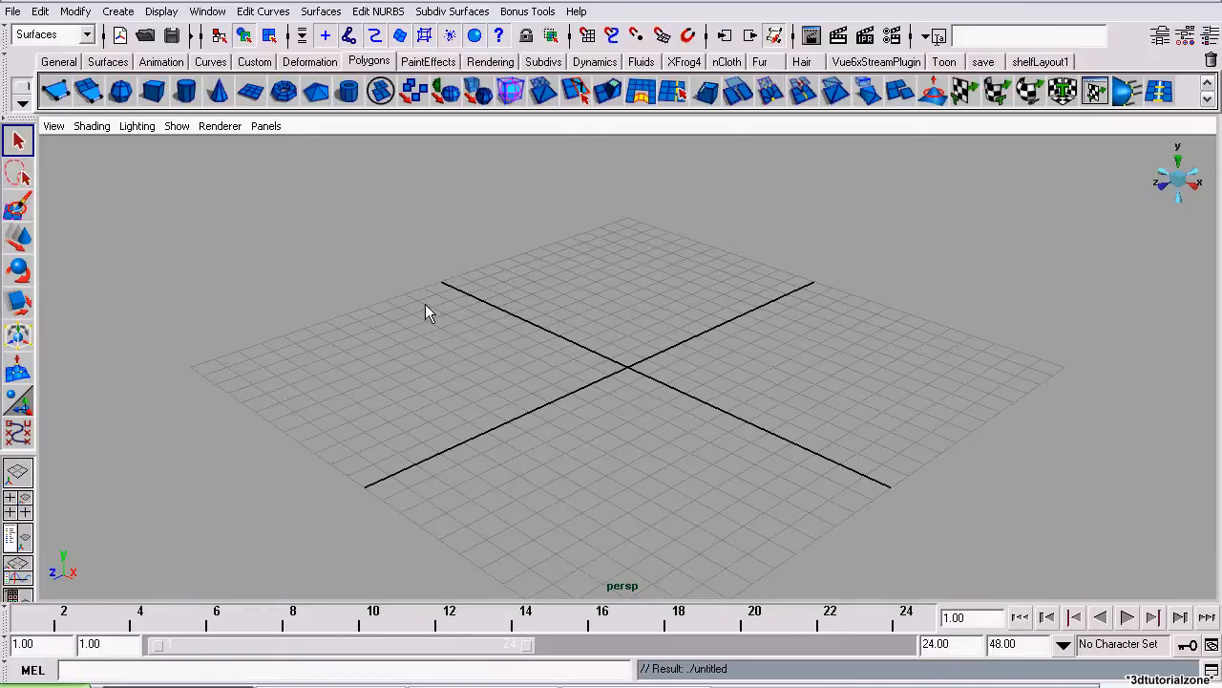
mouse_move(629, 367)
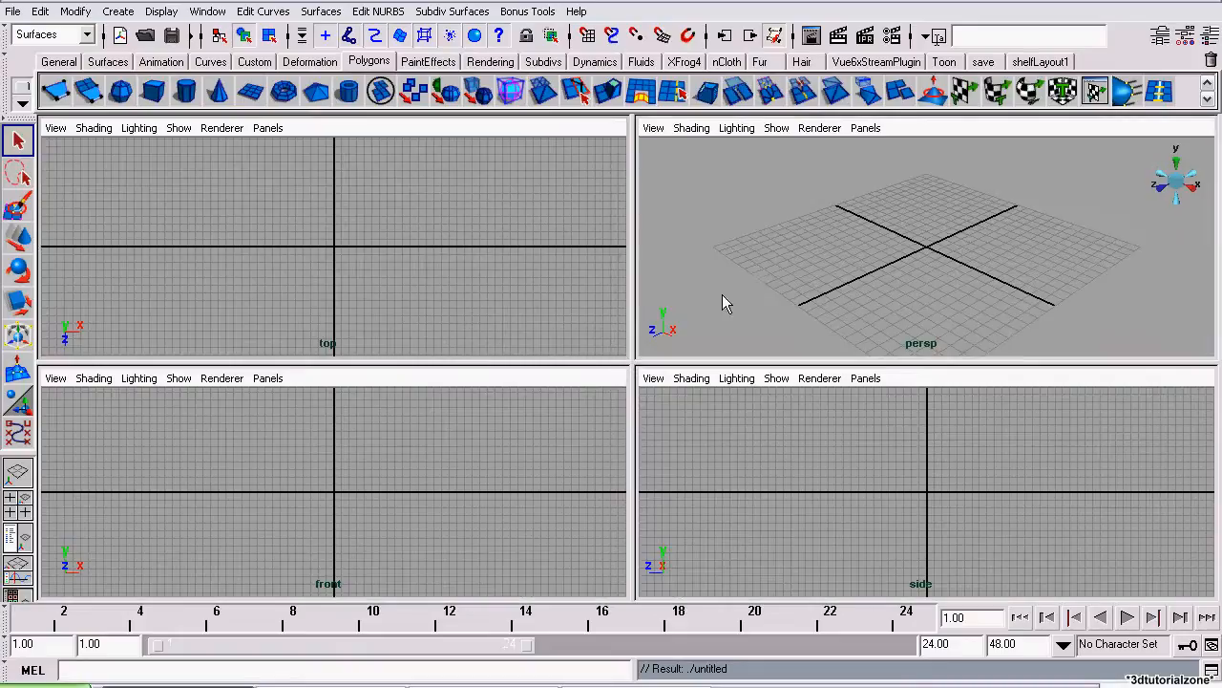
mouse_move(439, 544)
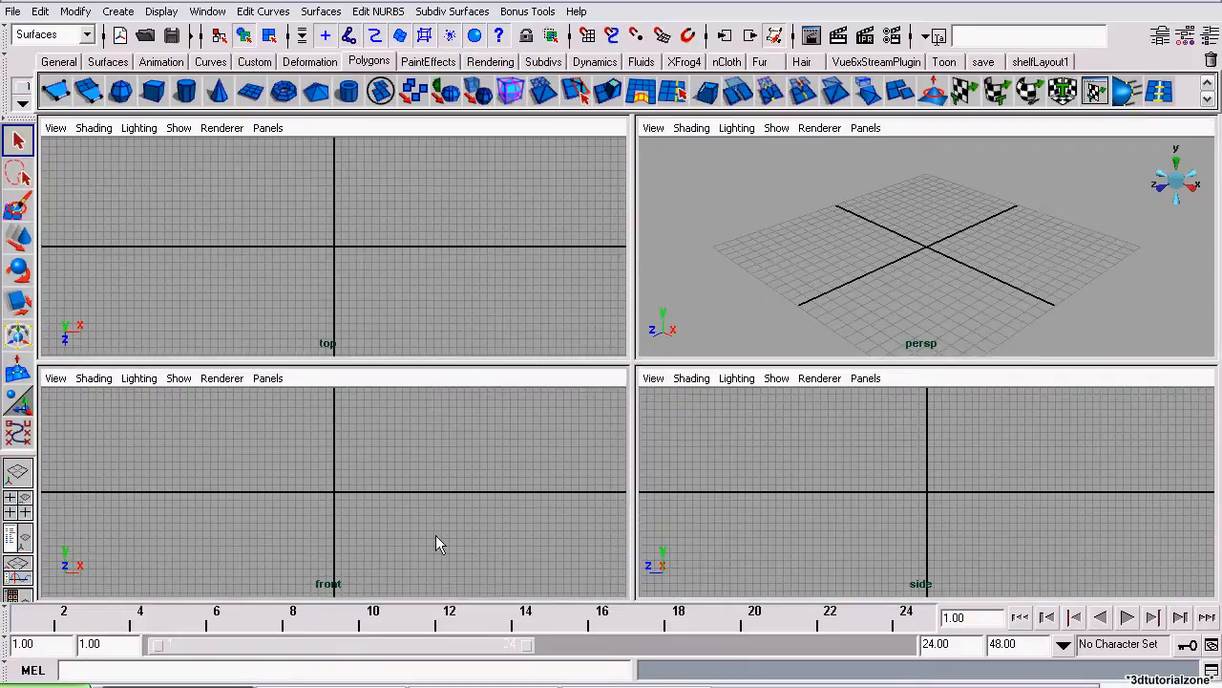
mouse_move(59, 394)
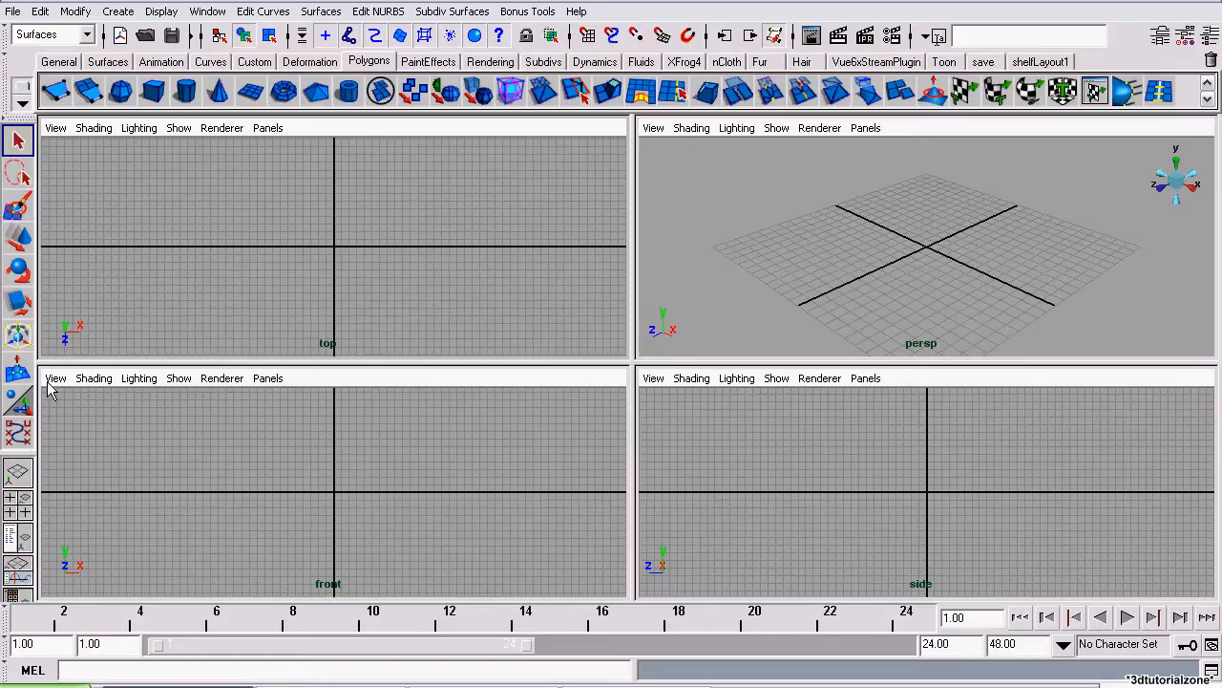
Import clock.bmp as the front view's reference image plane, choosing it from thumbnails.
left_click(53, 379)
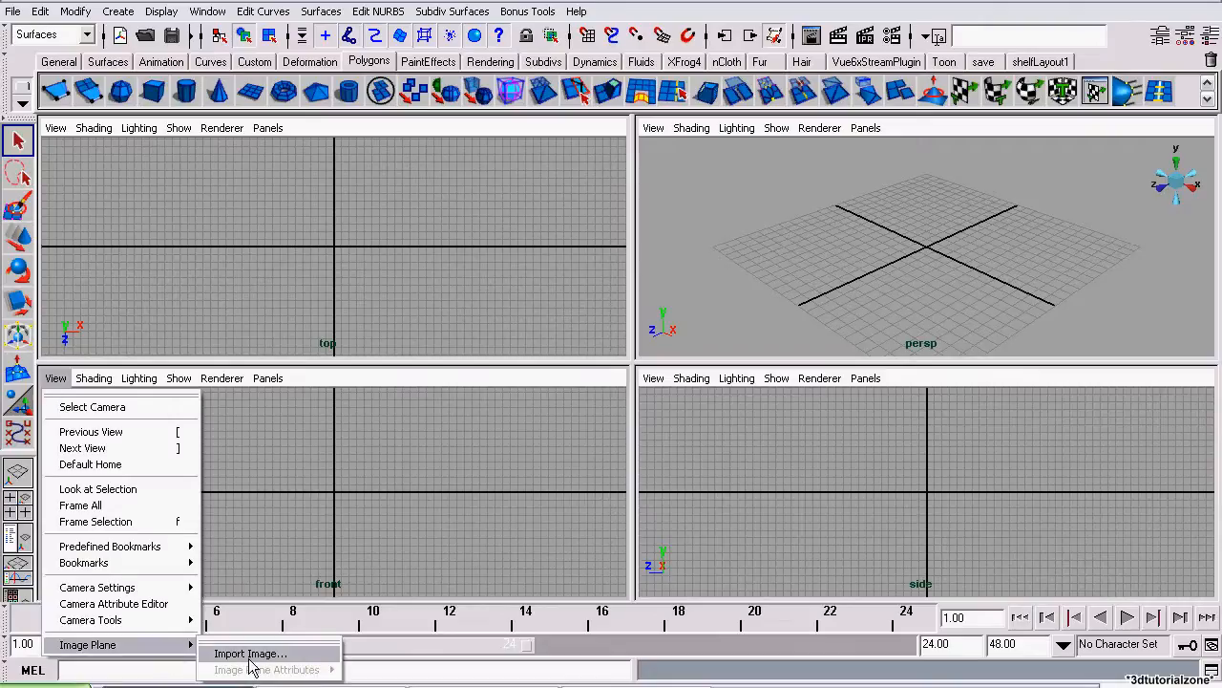
left_click(250, 653)
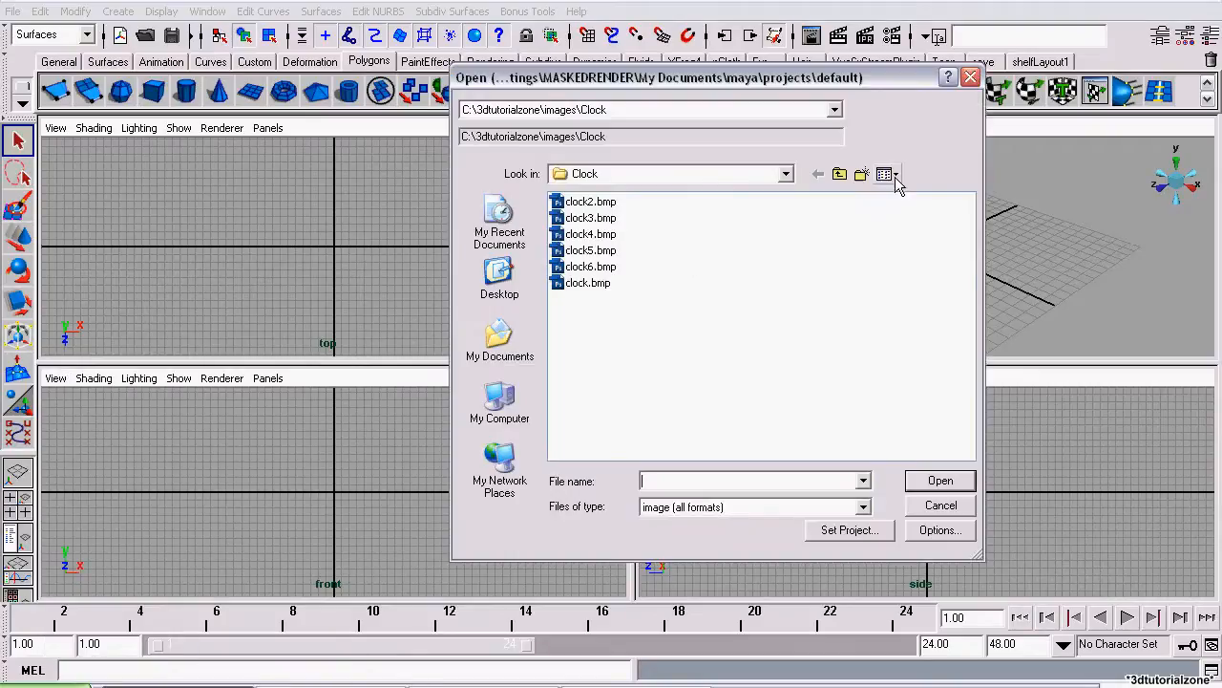
left_click(888, 174)
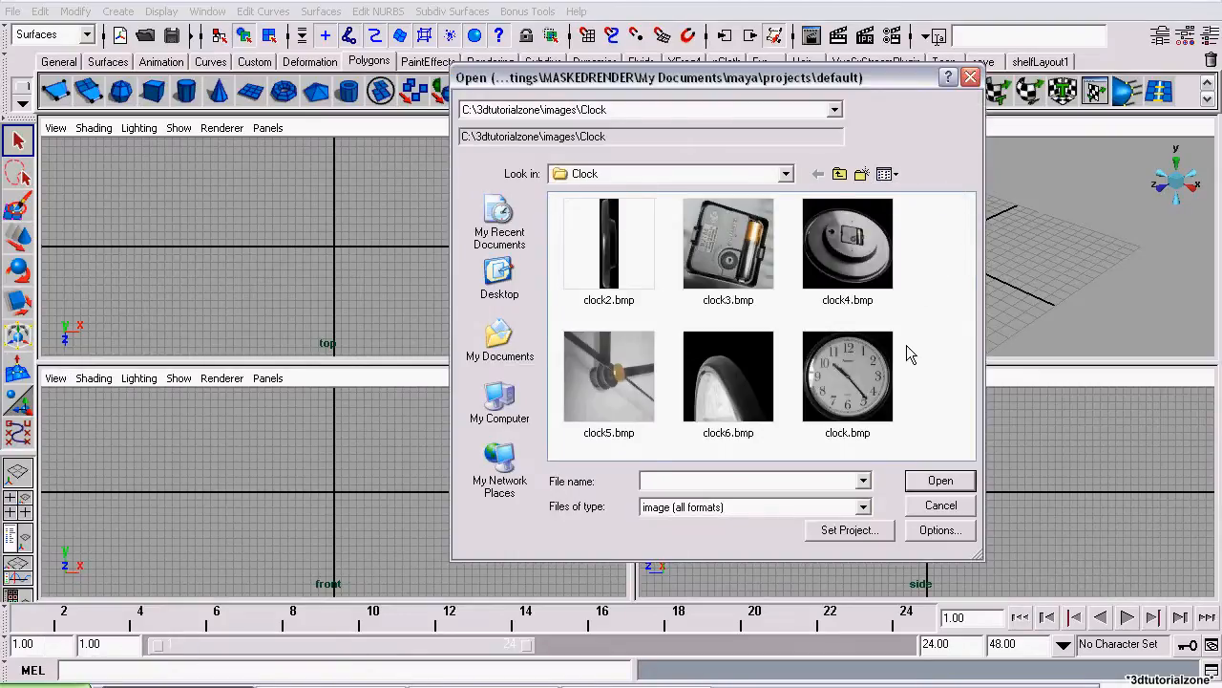
mouse_move(850, 374)
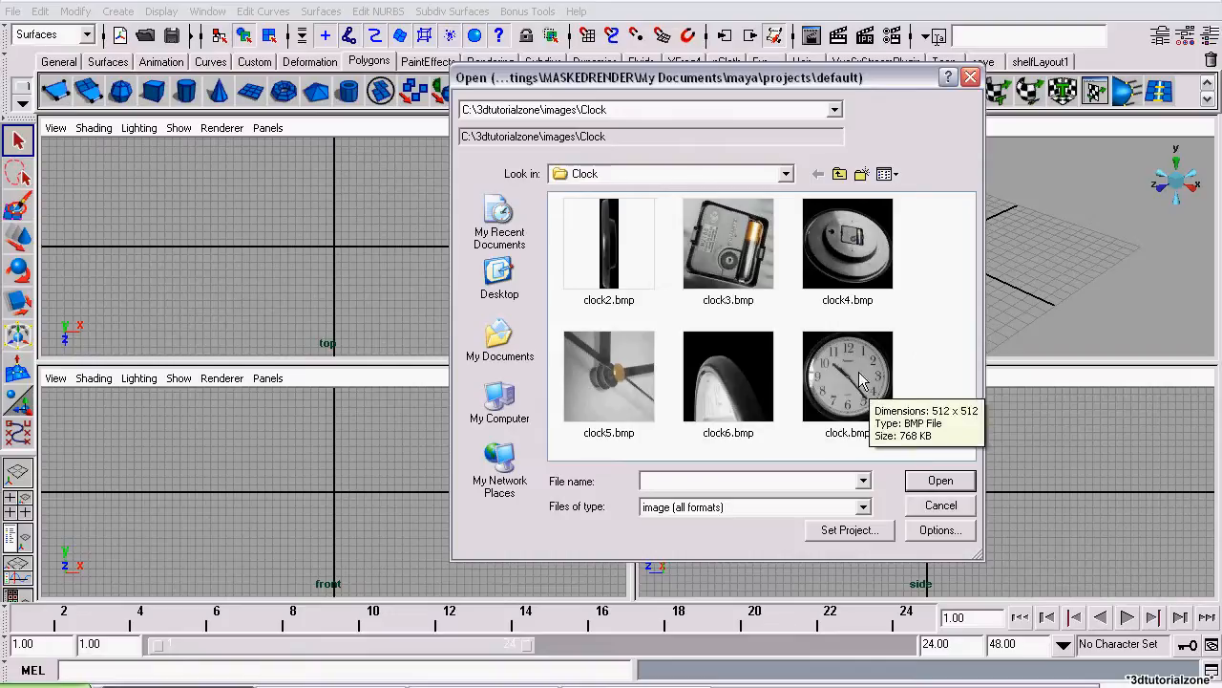
left_click(940, 482)
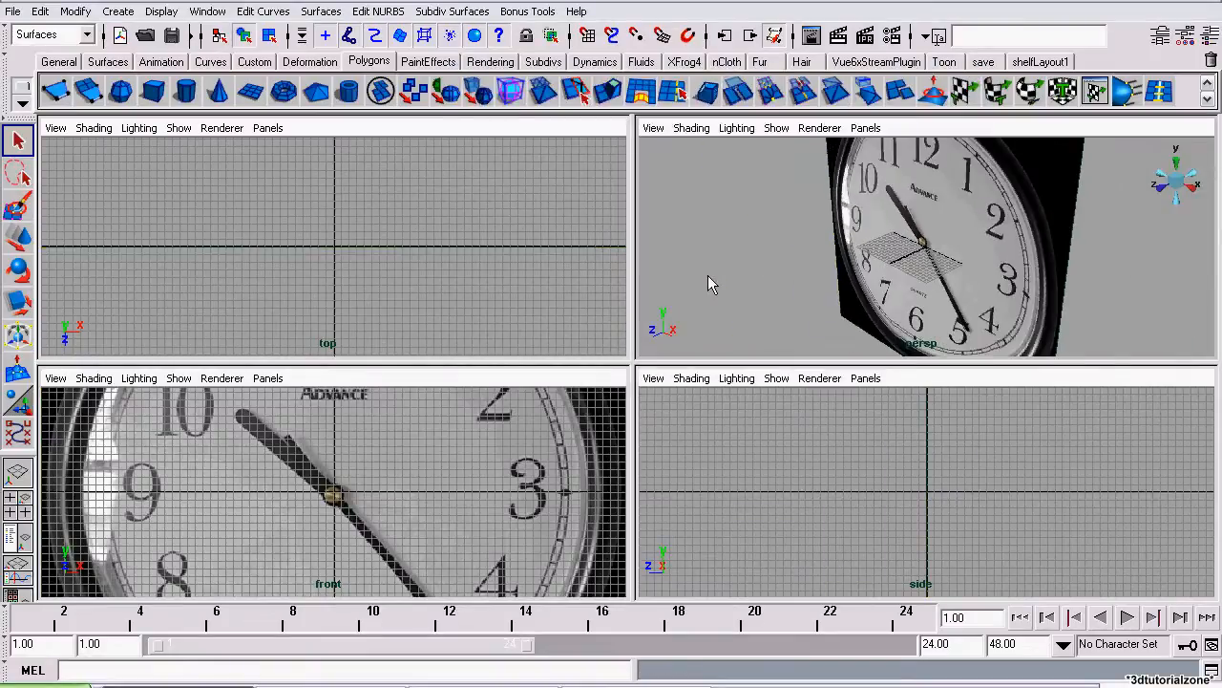
left_click(654, 379)
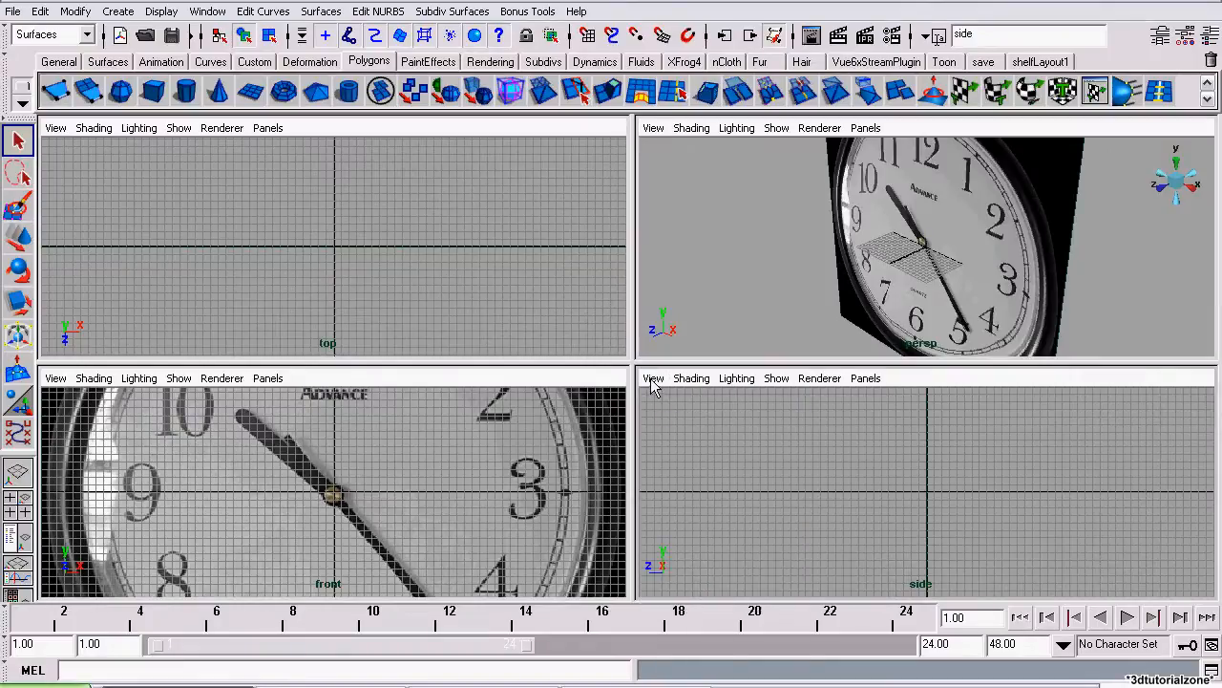
Import clock2.bmp from the images/Clock folder as the side view's image plane.
left_click(653, 378)
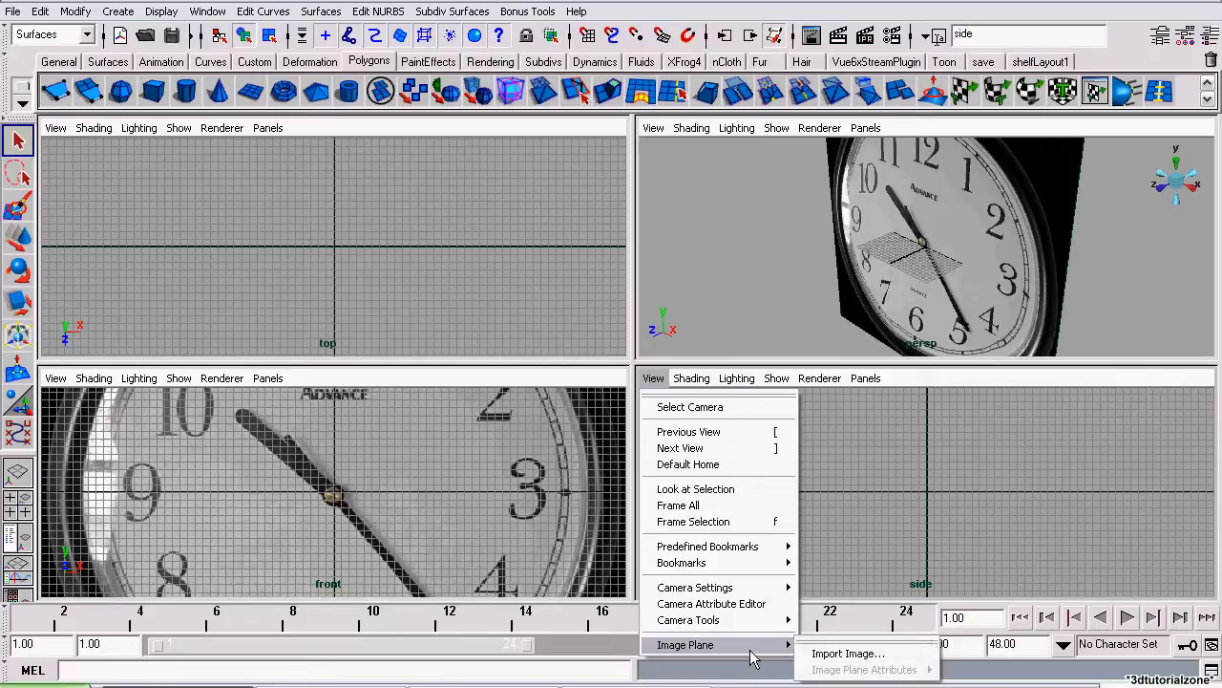
left_click(848, 654)
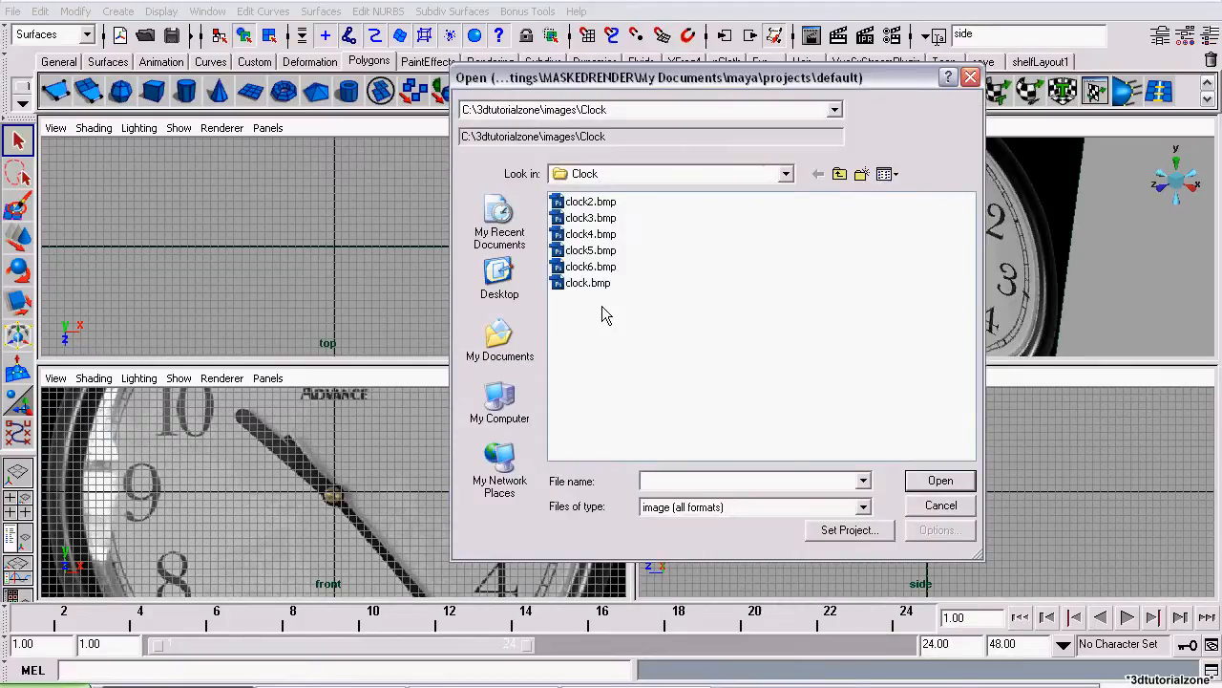
left_click(886, 174)
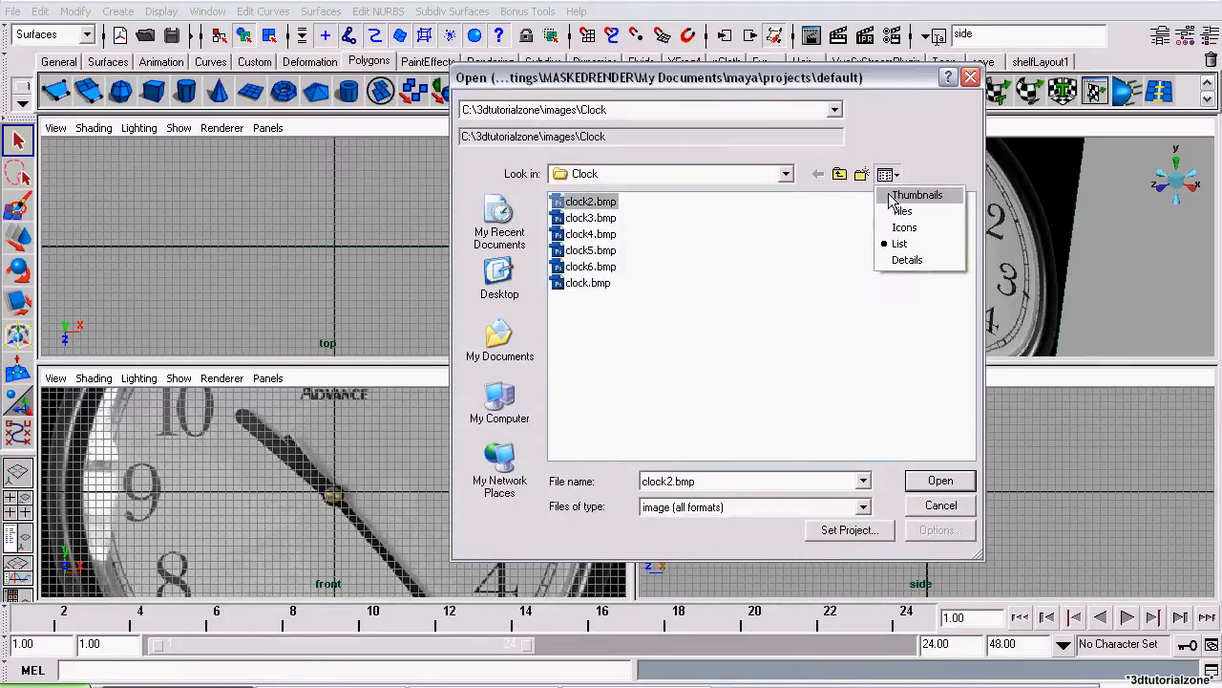
left_click(939, 481)
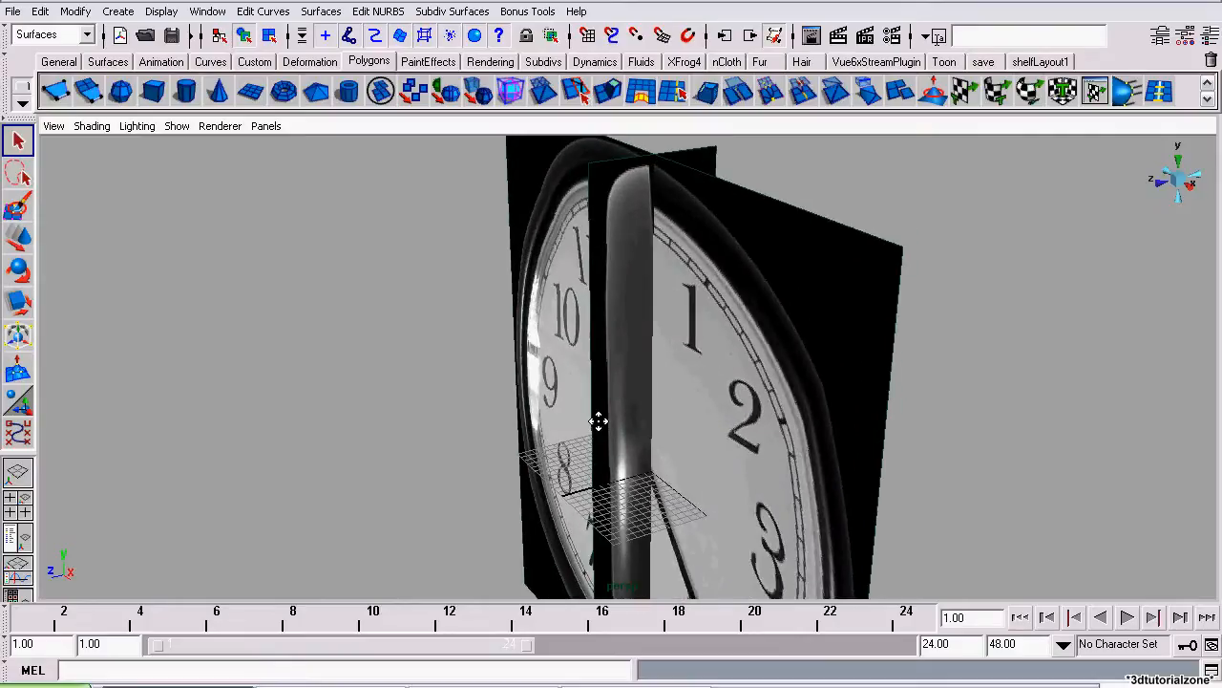
Orbit the perspective view around the two crossing planes and select the side image plane.
left_click_drag(599, 422, 703, 239)
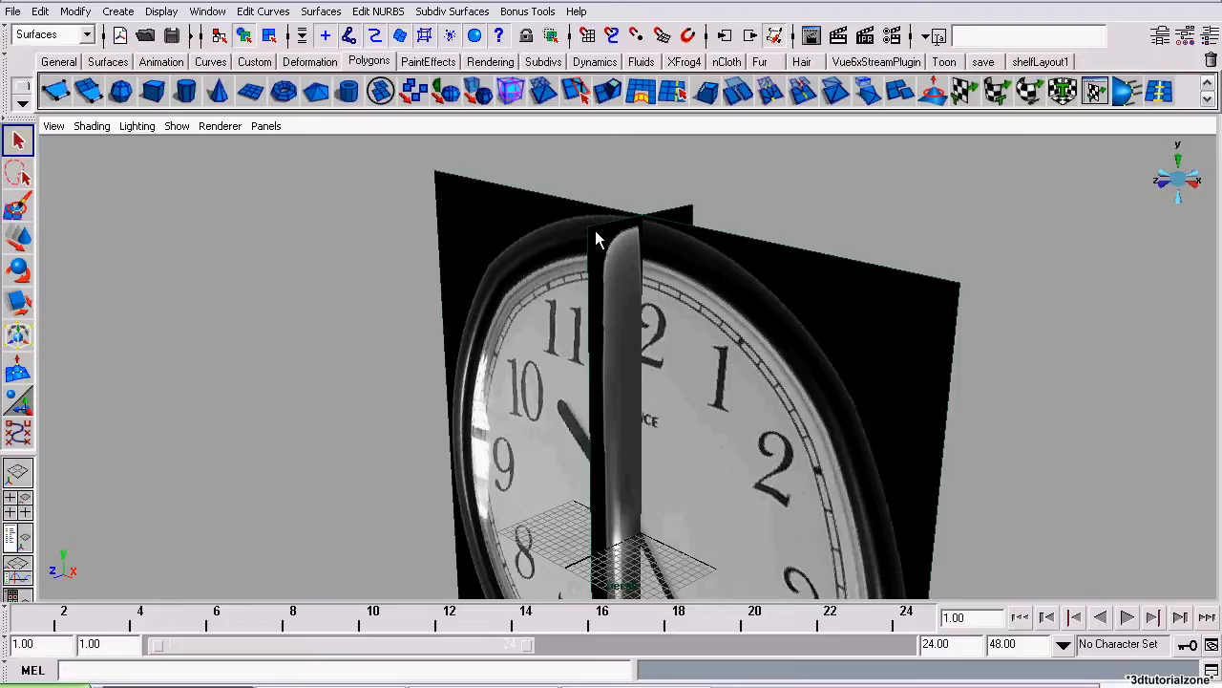
mouse_move(585, 233)
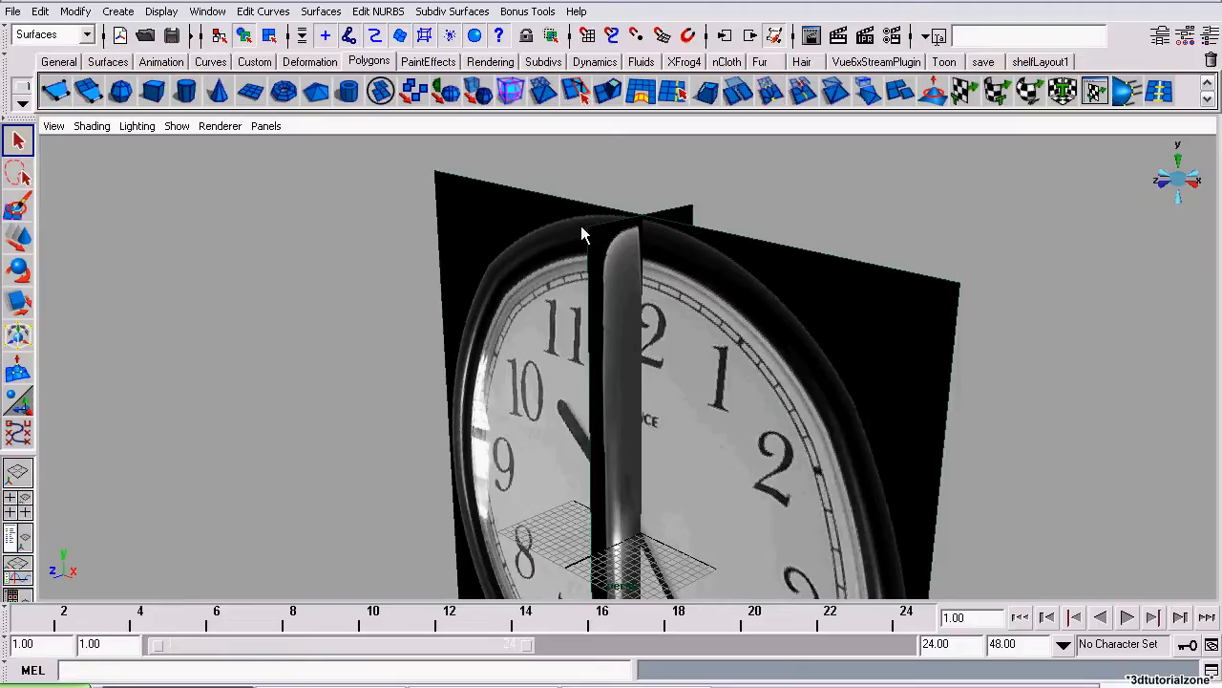
mouse_move(707, 218)
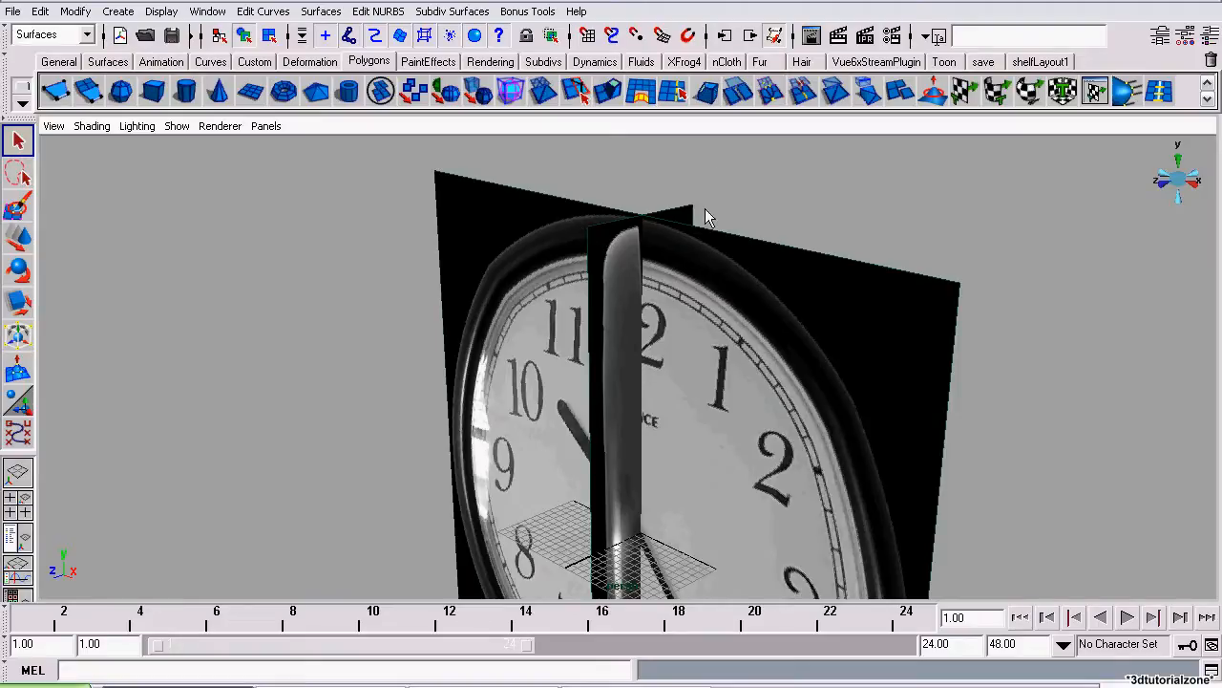
left_click(1161, 34)
type("side")
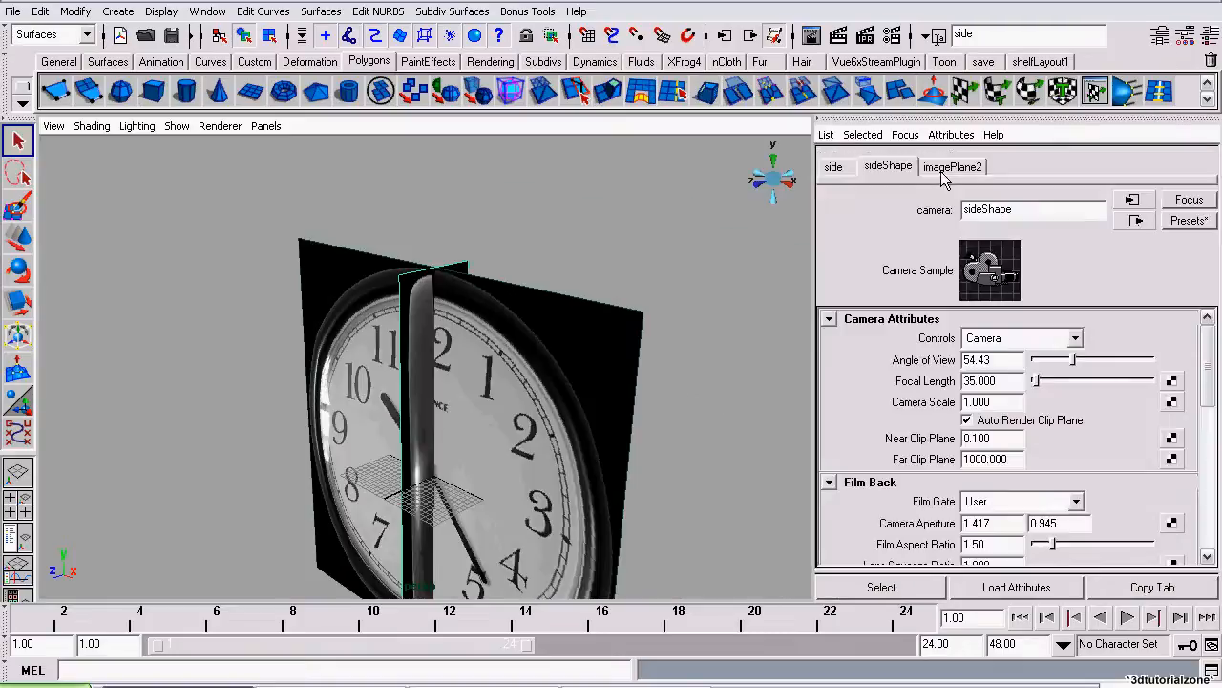
Set imagePlane2's Width and Height to 30.600 in Placement Extras.
left_click(951, 164)
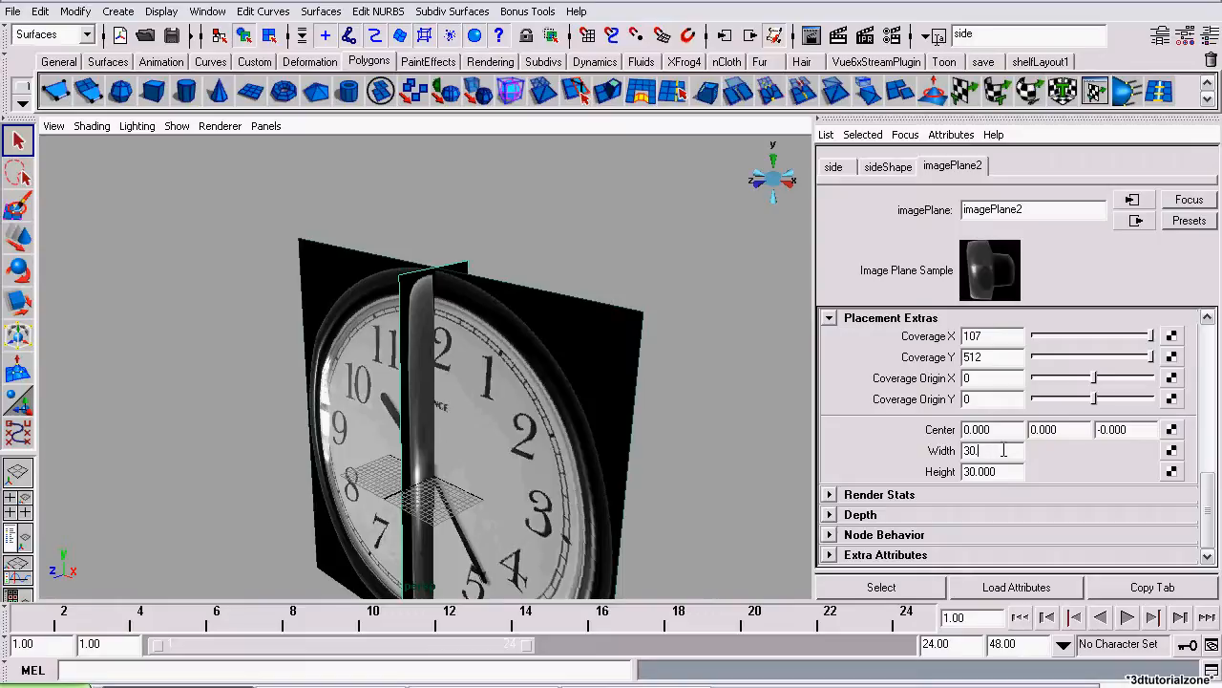
type("30.600")
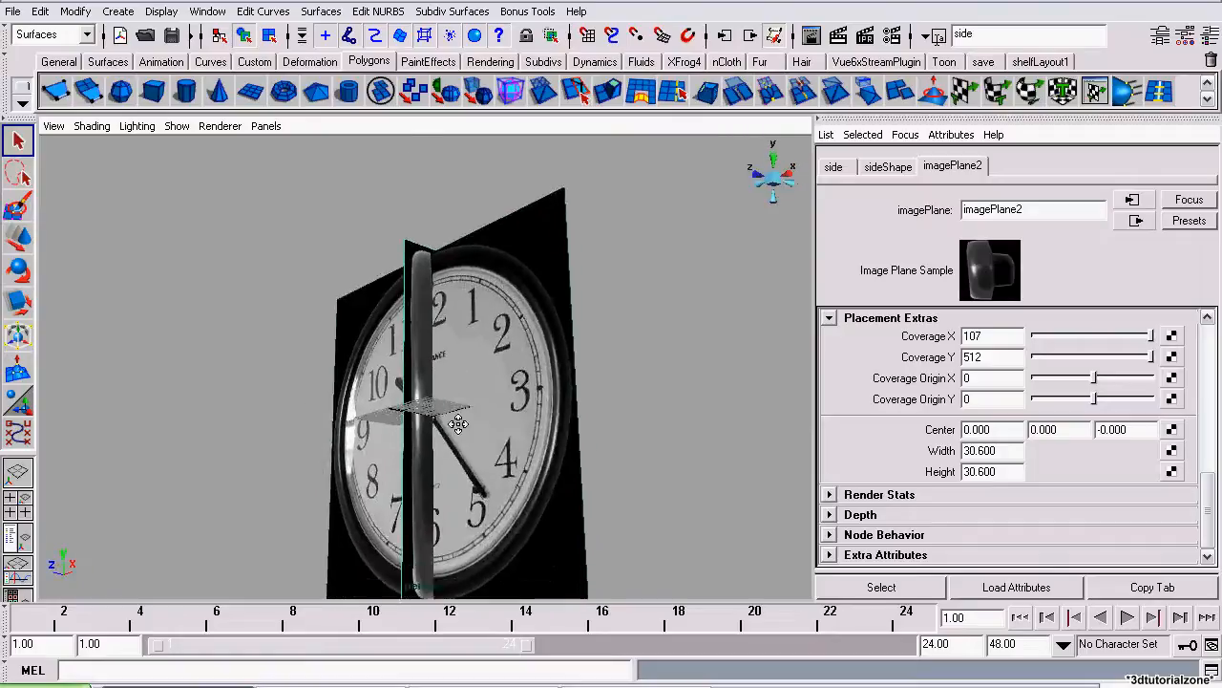
Orbit the view to check the side plane centred at -15 in X meeting the front plane.
left_click_drag(458, 420, 573, 363)
type("-15.000")
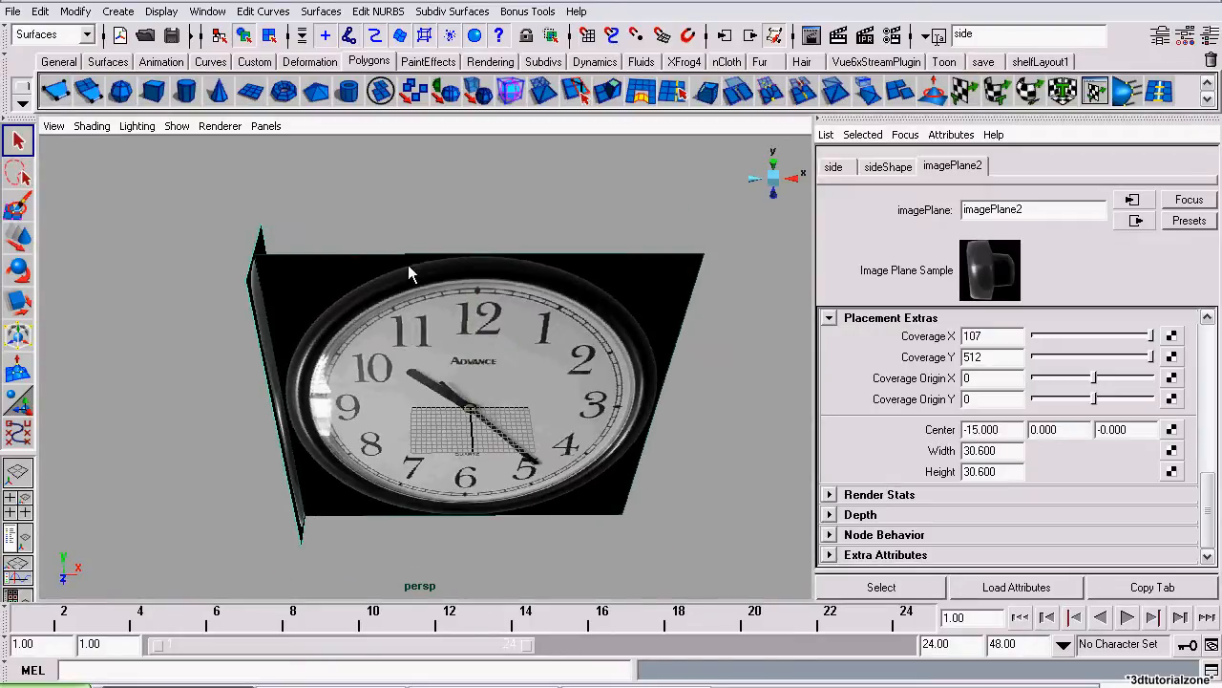
left_click_drag(411, 272, 237, 317)
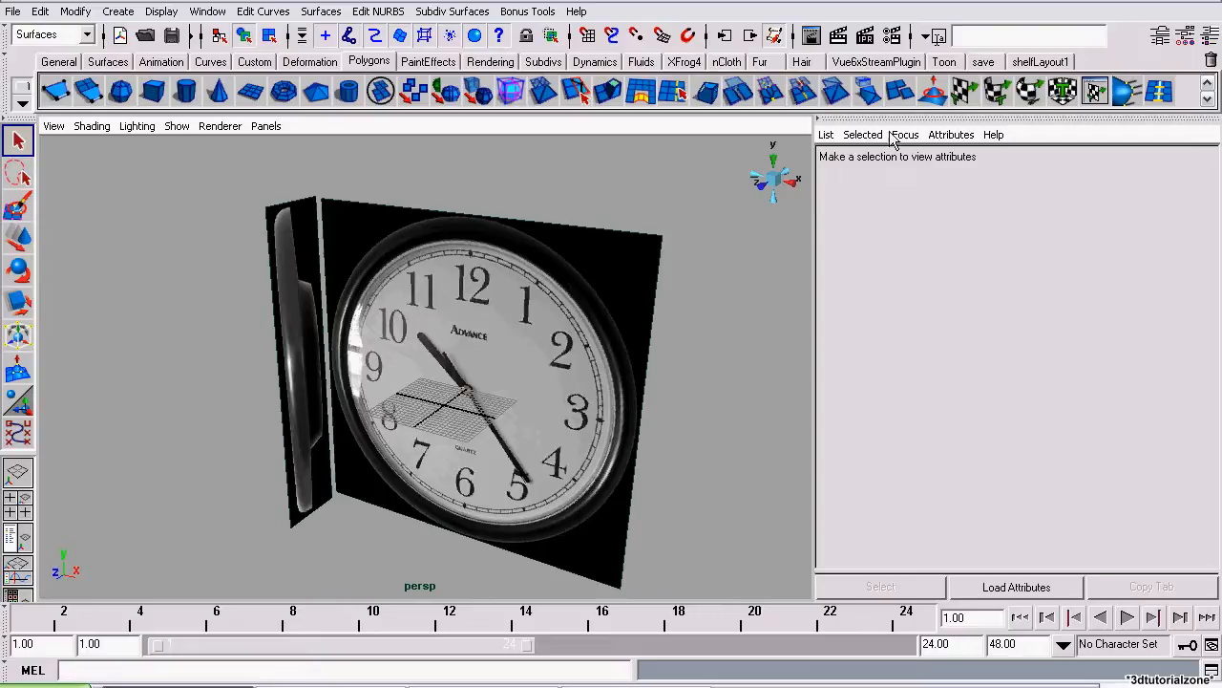
Save the scene as part1.mb in the model folder, replacing the existing file.
left_click(13, 12)
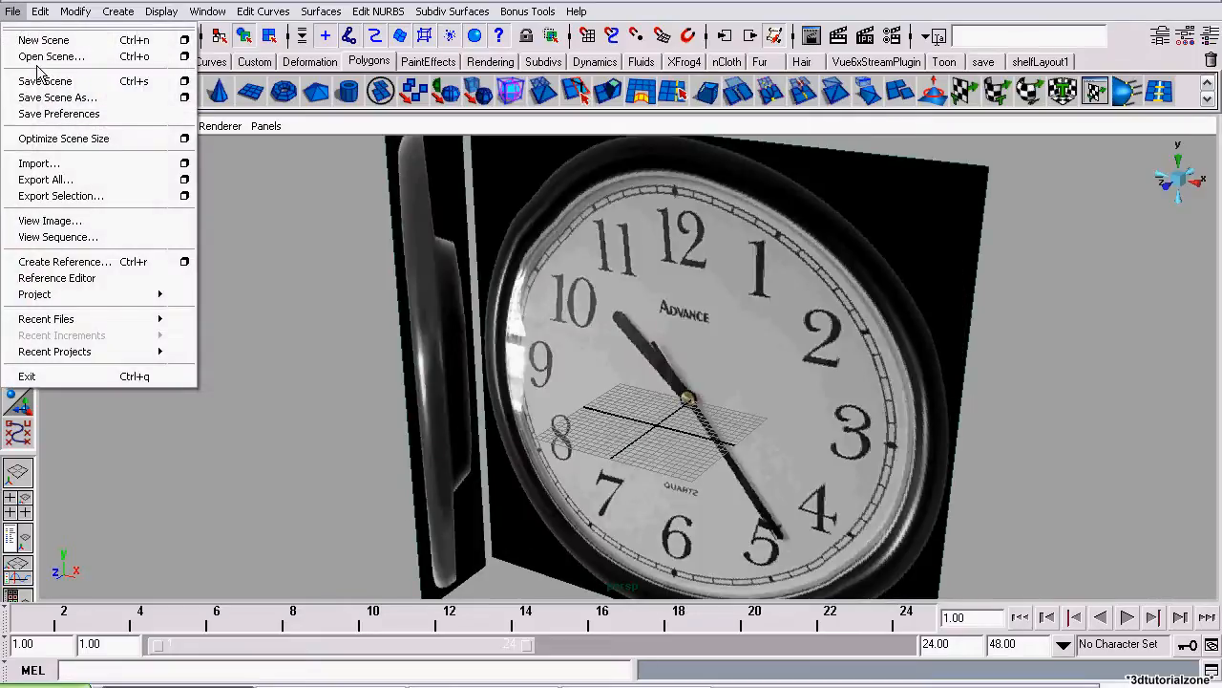
left_click(57, 96)
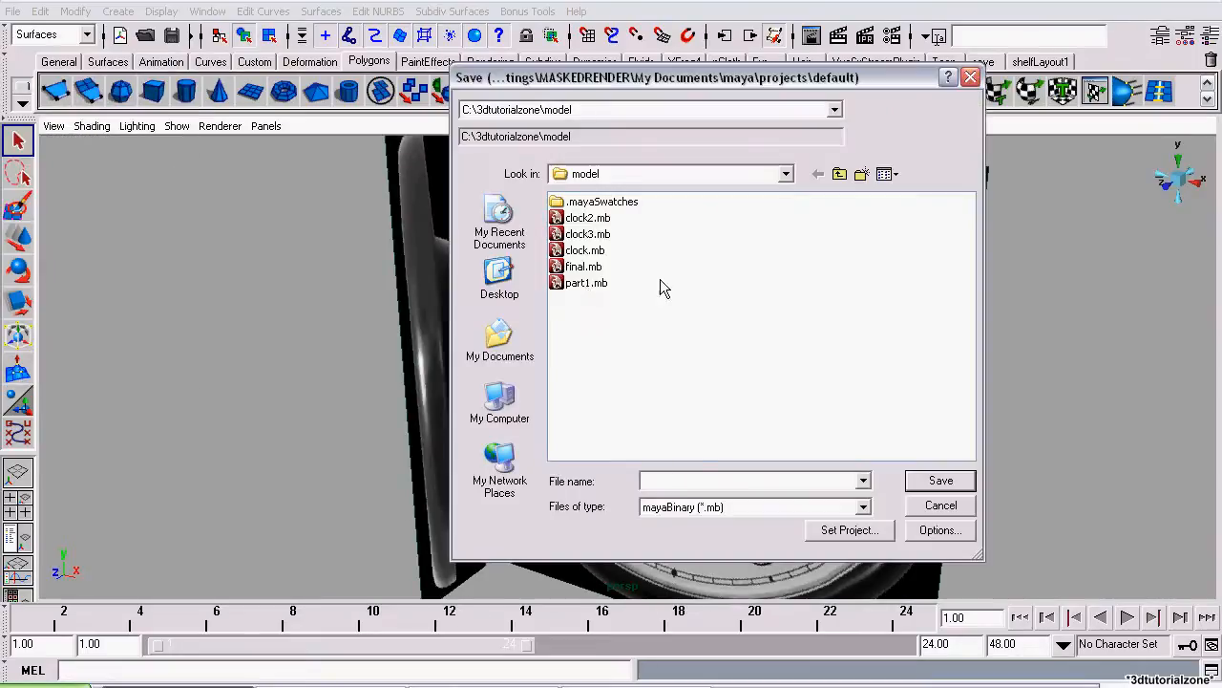
left_click(585, 283)
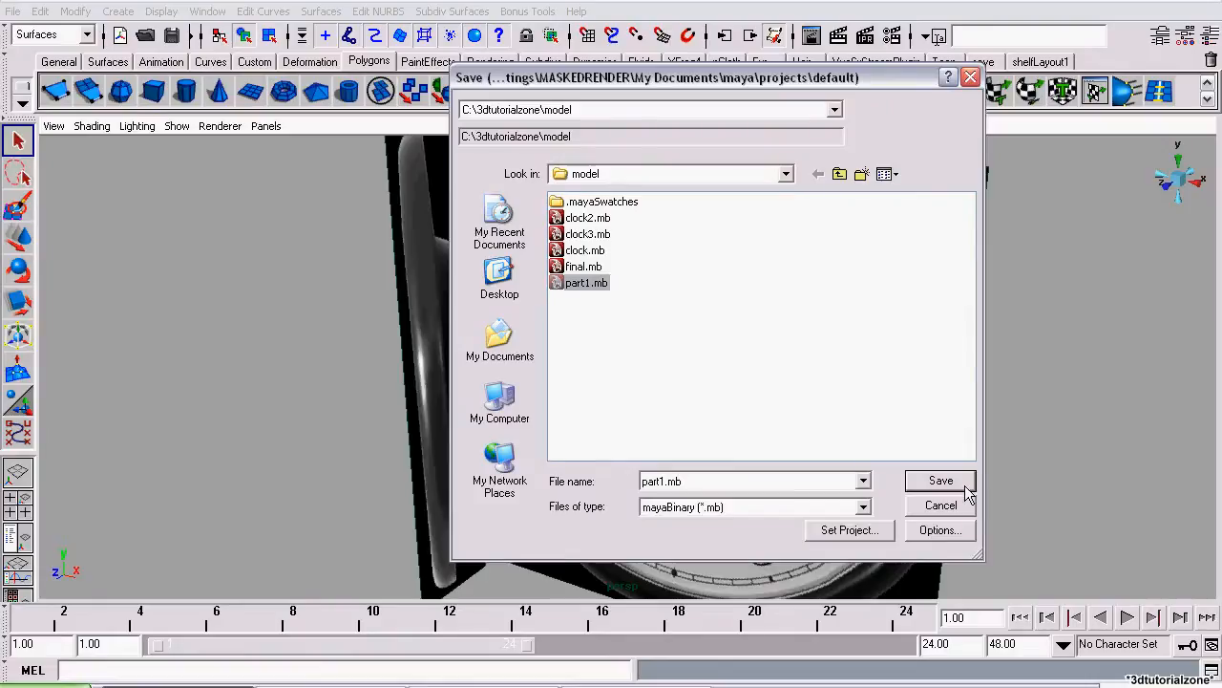
left_click(939, 482)
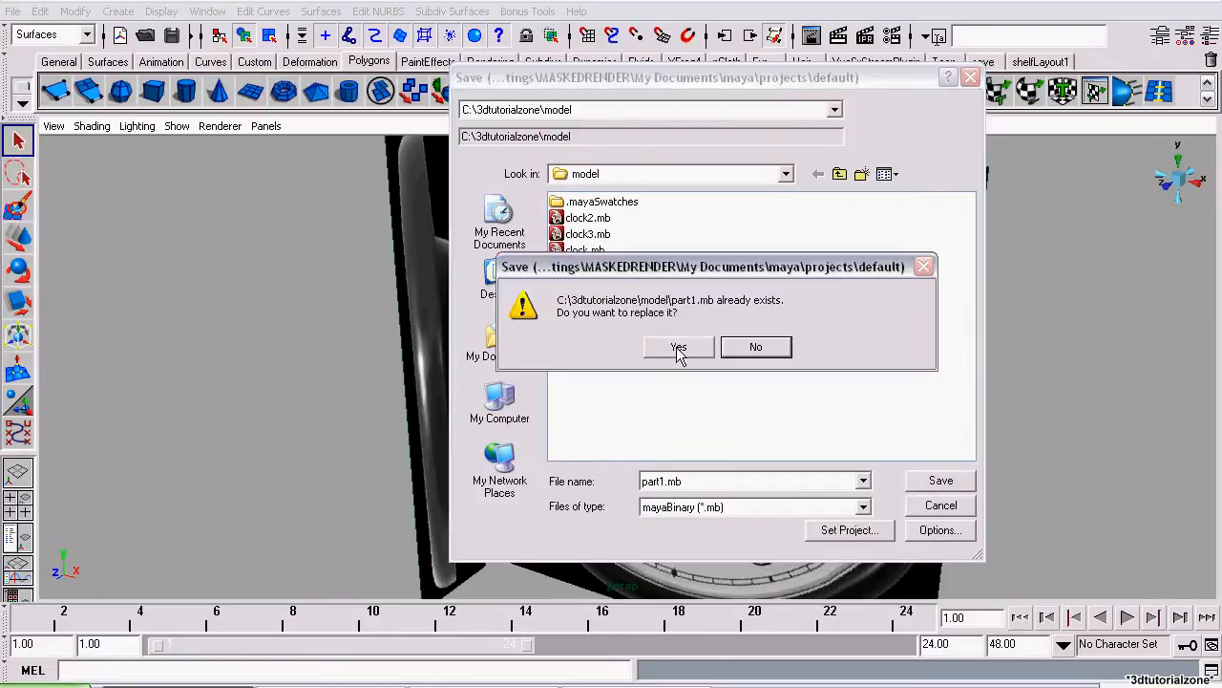
left_click(678, 347)
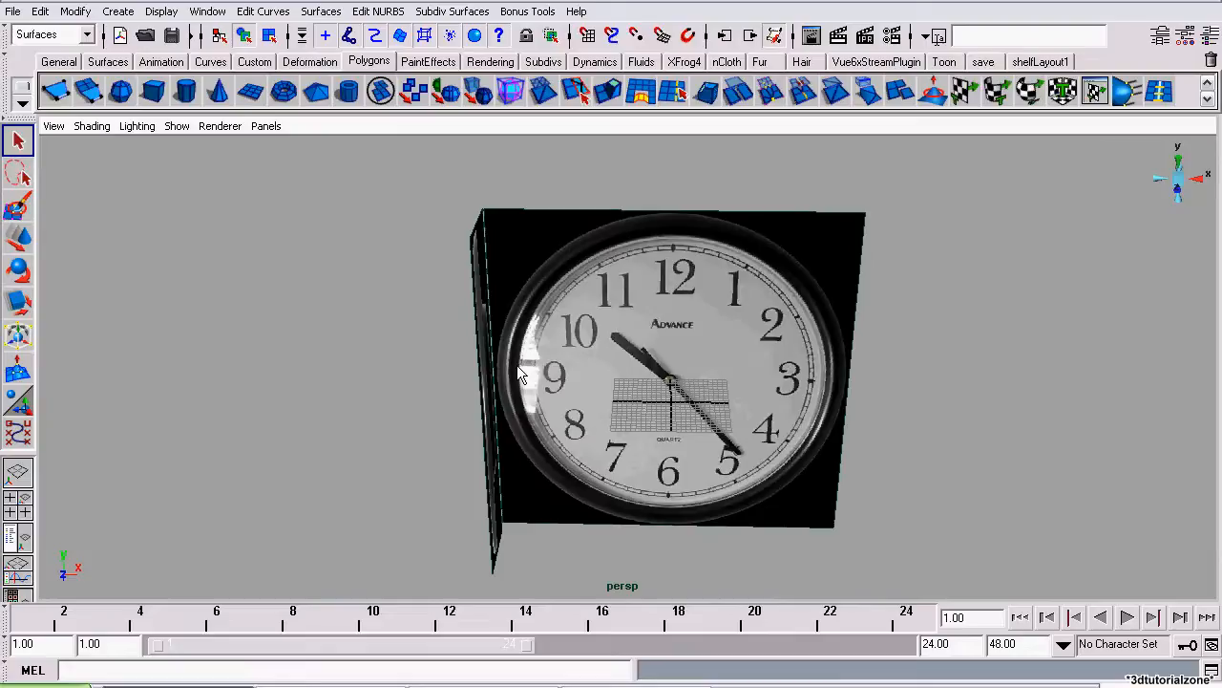
mouse_move(749, 195)
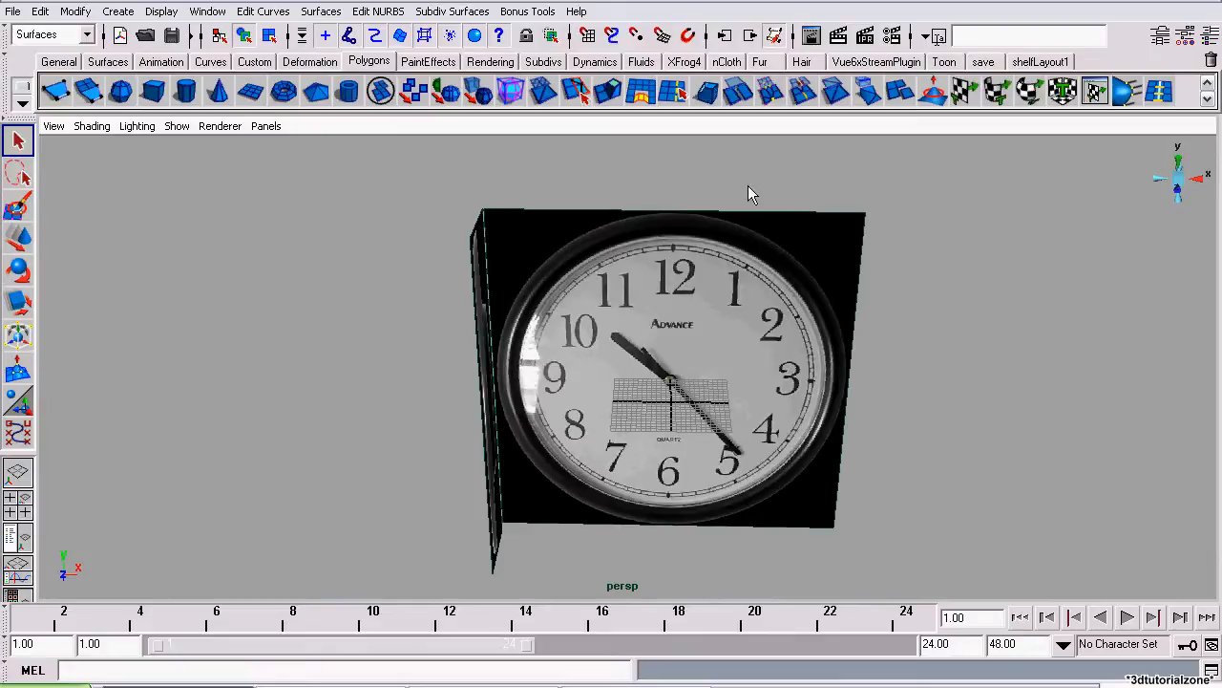
mouse_move(940, 416)
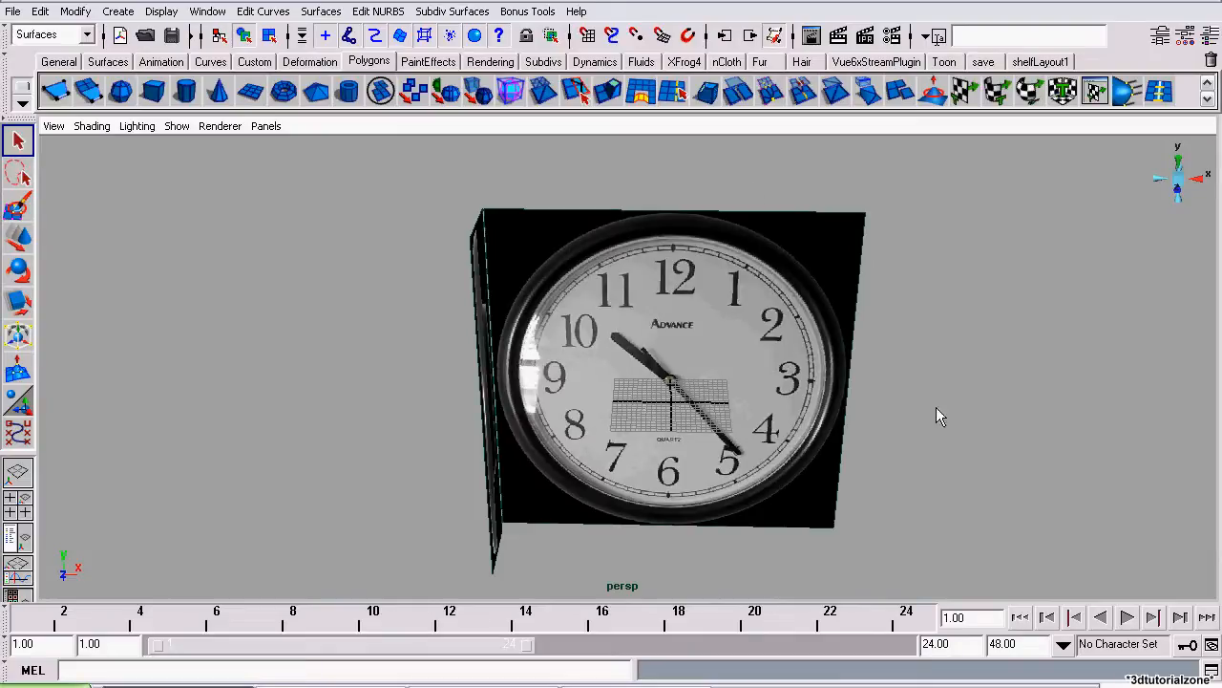